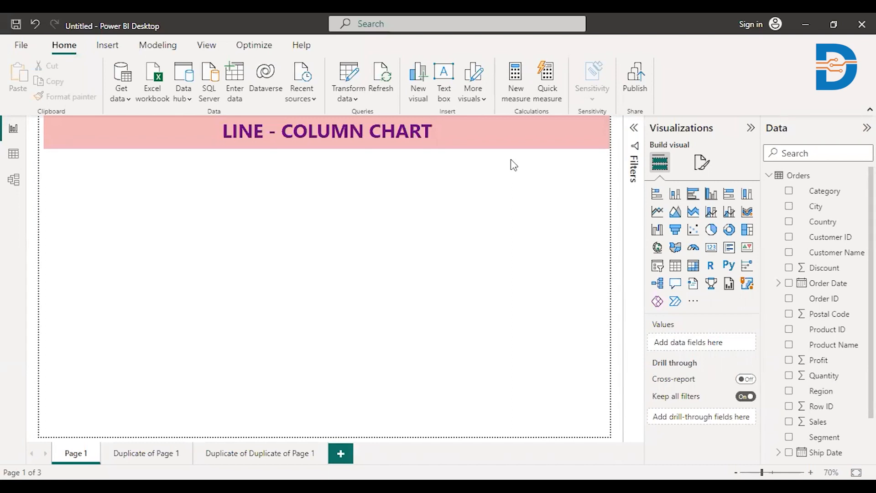
{"action": "mouse_move", "coordinate": [408, 178]}
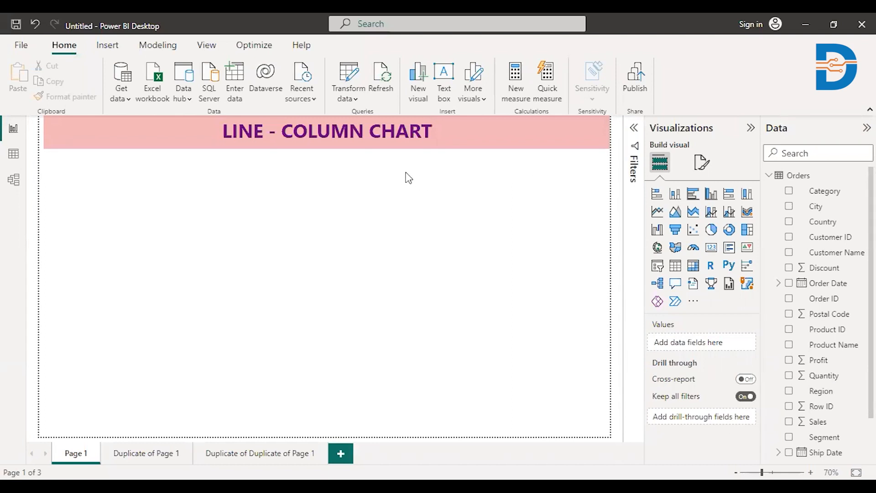
{"action": "mouse_move", "coordinate": [391, 189]}
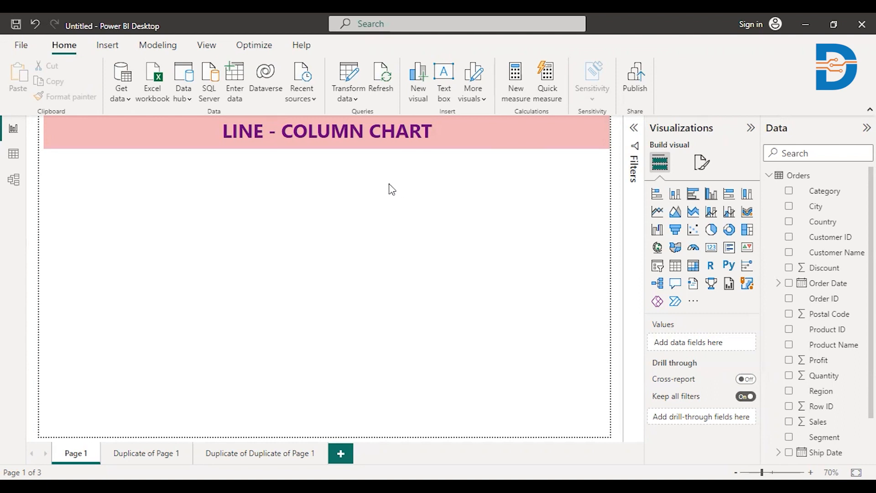
{"action": "mouse_move", "coordinate": [326, 48]}
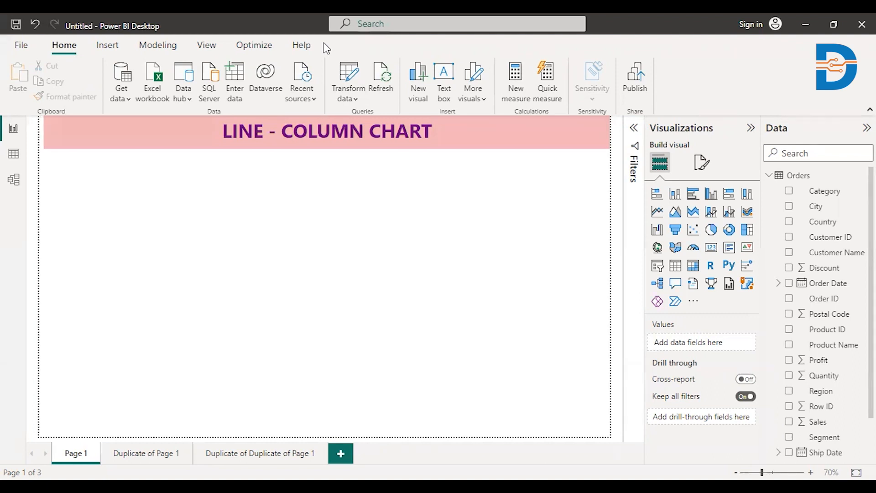
{"action": "mouse_move", "coordinate": [133, 210]}
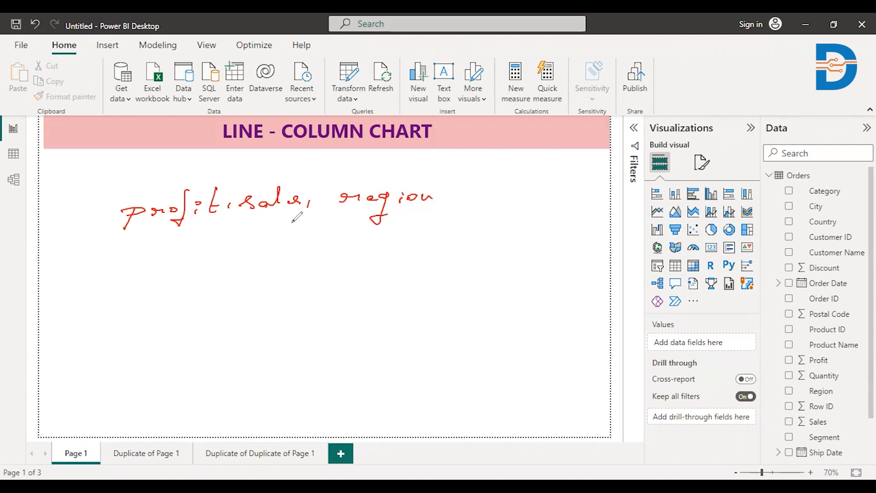
{"action": "mouse_move", "coordinate": [250, 272]}
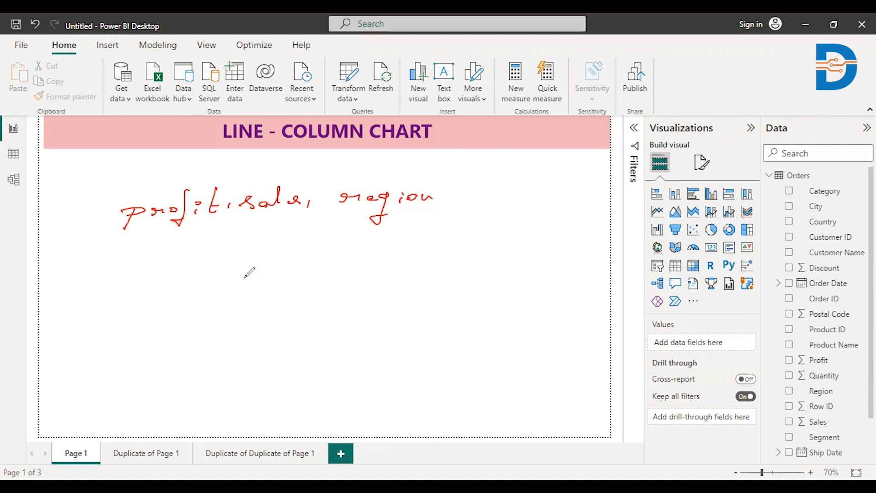
{"action": "mouse_move", "coordinate": [319, 173]}
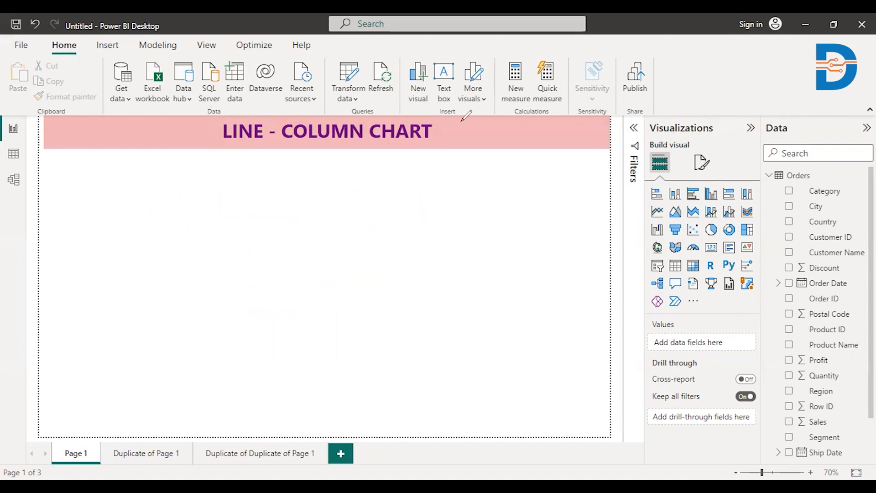
{"action": "mouse_move", "coordinate": [678, 167]}
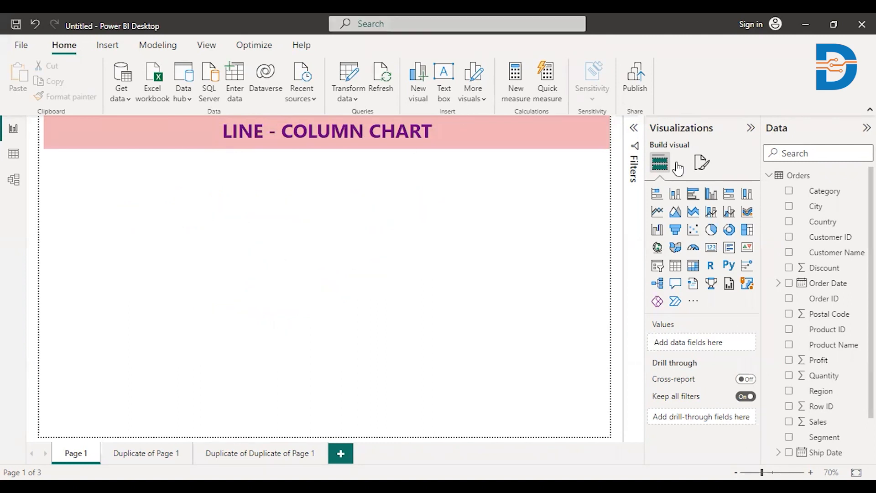
{"action": "mouse_move", "coordinate": [729, 211]}
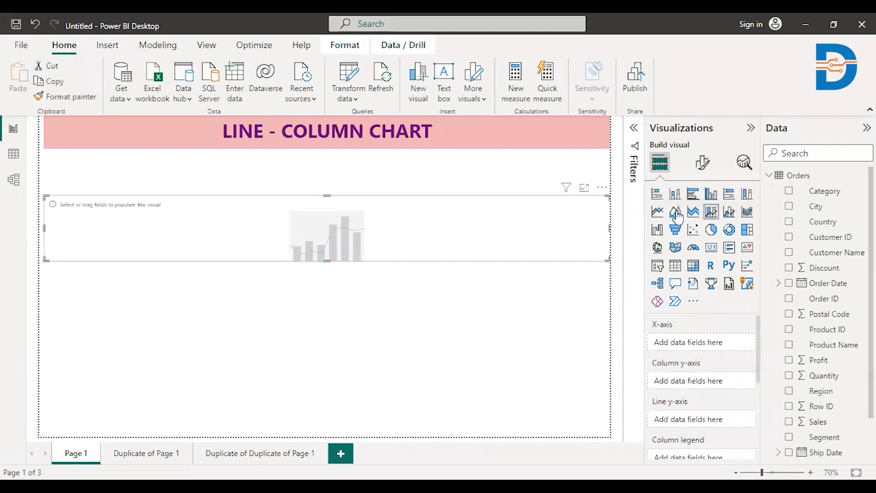
{"action": "mouse_move", "coordinate": [321, 388]}
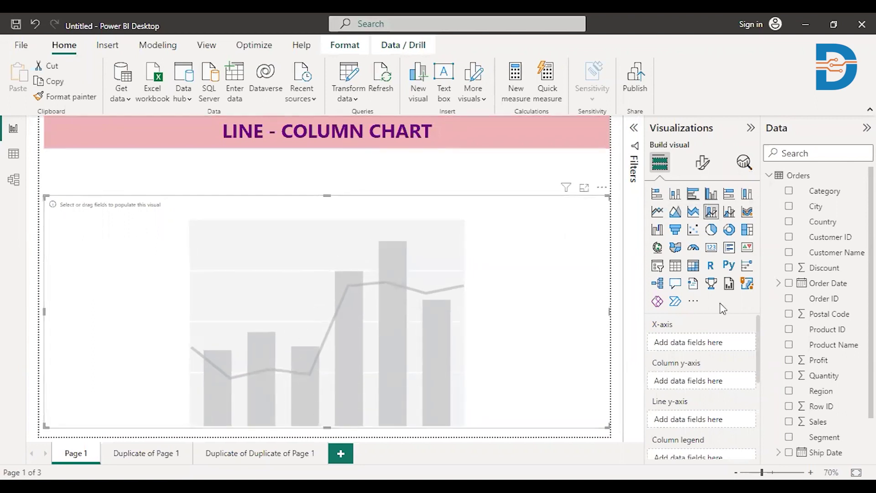
Step: Add Sales to the Region chart, briefly add Profit, then remove Profit again
{"action": "left_click", "coordinate": [789, 421]}
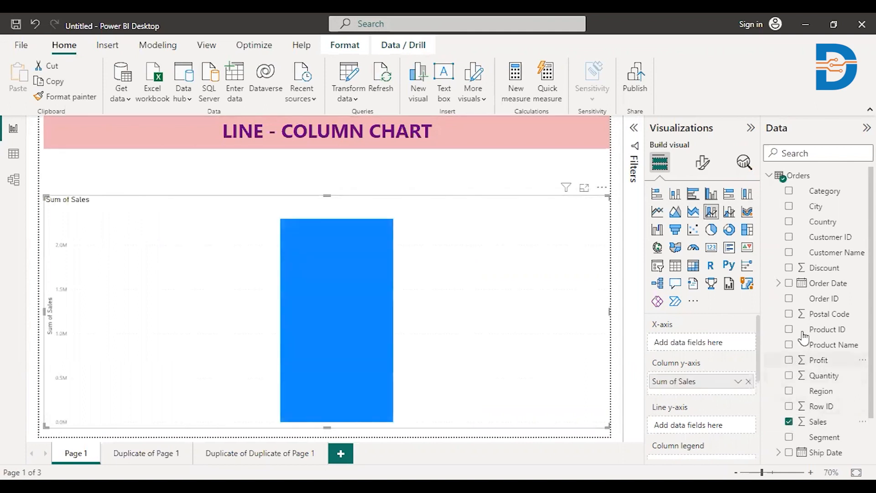
{"action": "mouse_move", "coordinate": [805, 373]}
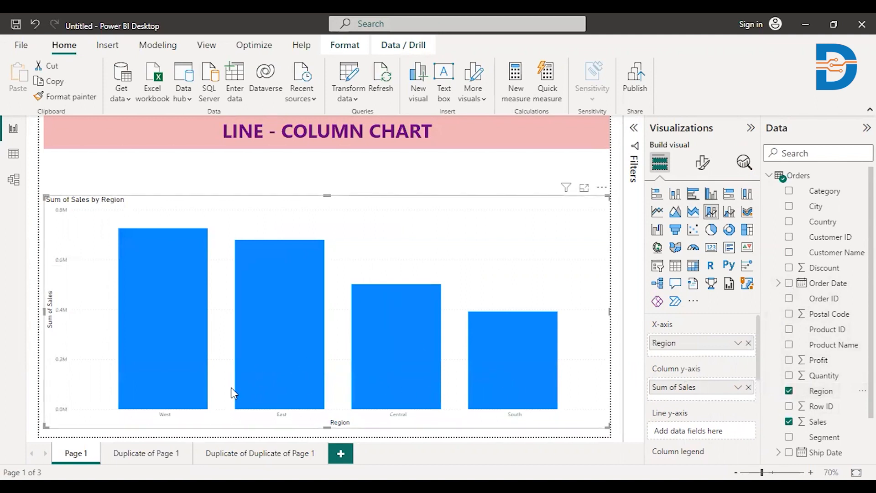
{"action": "mouse_move", "coordinate": [831, 344]}
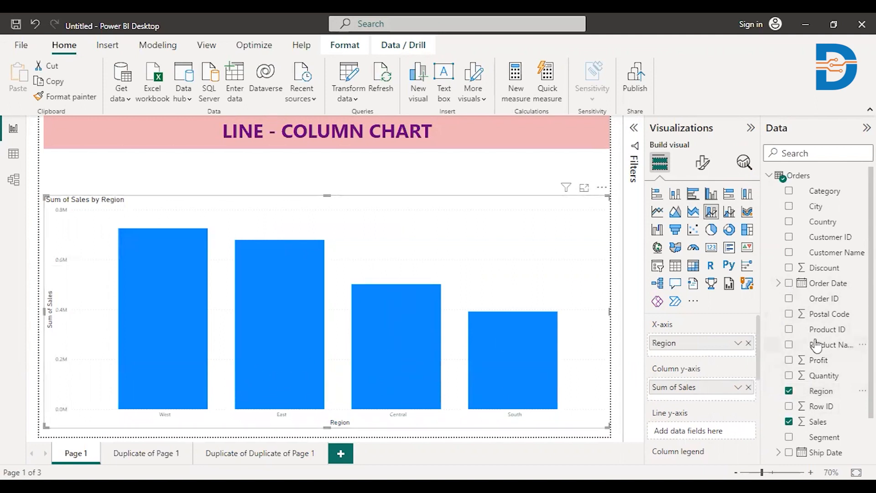
{"action": "left_click", "coordinate": [789, 360]}
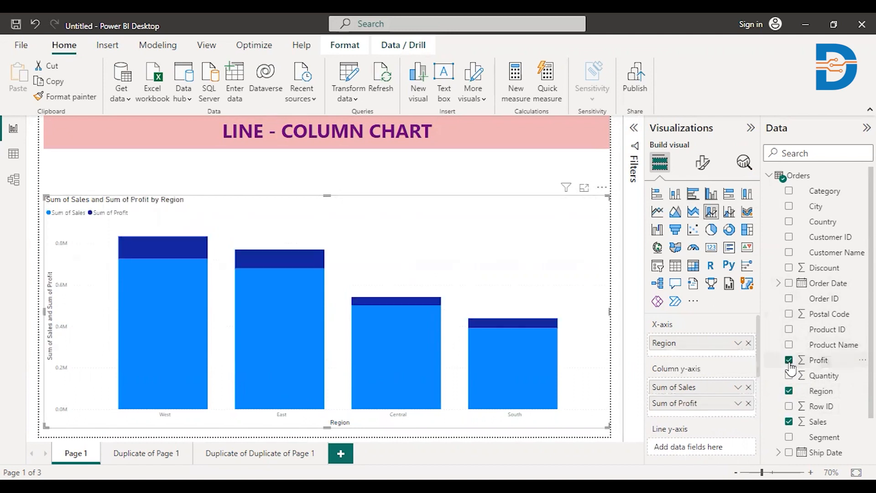
{"action": "mouse_move", "coordinate": [791, 363]}
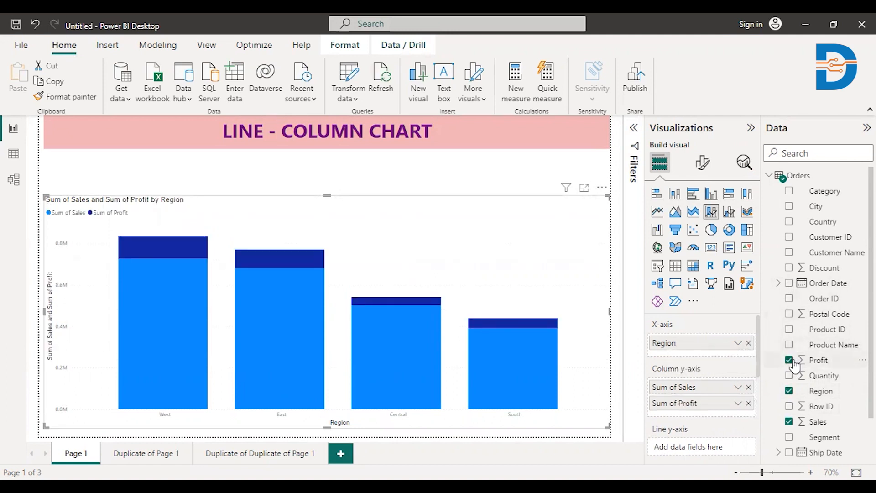
{"action": "left_click", "coordinate": [790, 360]}
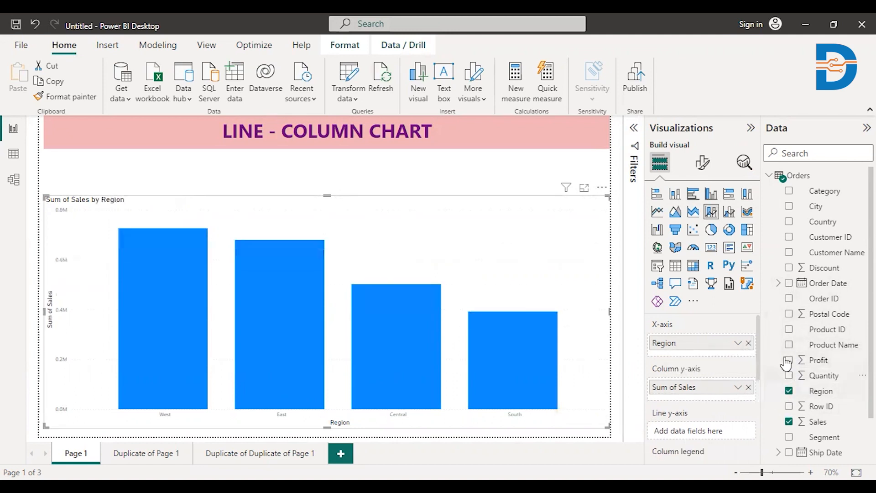
{"action": "mouse_move", "coordinate": [826, 366]}
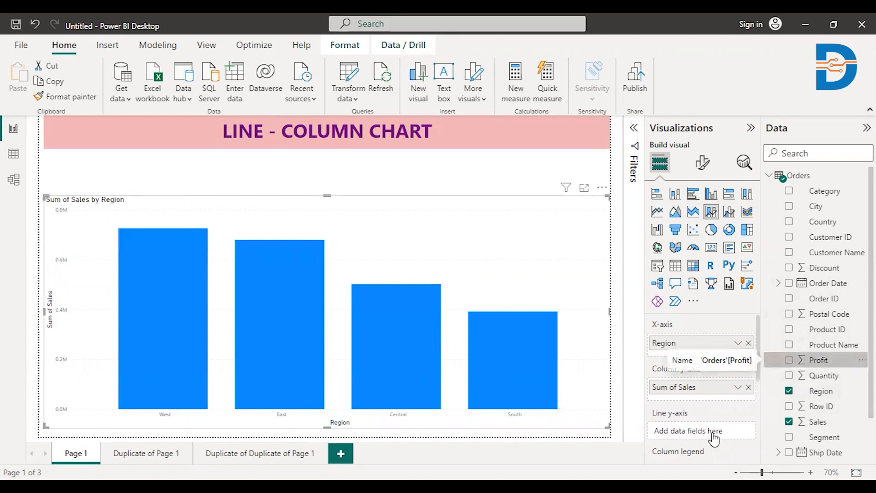
{"action": "left_click", "coordinate": [788, 360]}
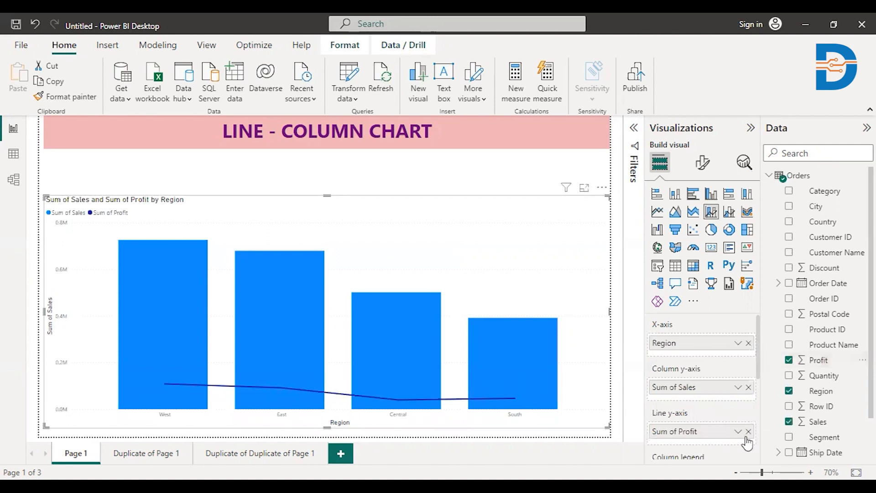
{"action": "left_click", "coordinate": [747, 430]}
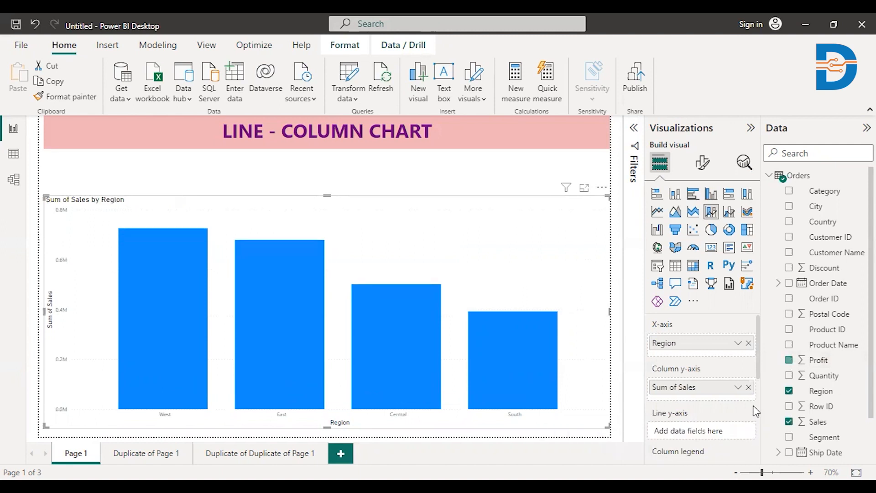
{"action": "left_click", "coordinate": [748, 386]}
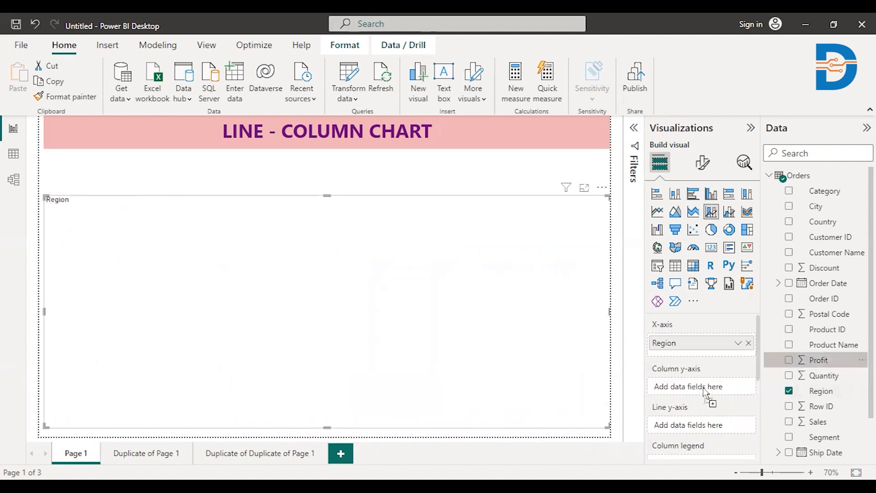
{"action": "left_click", "coordinate": [789, 360]}
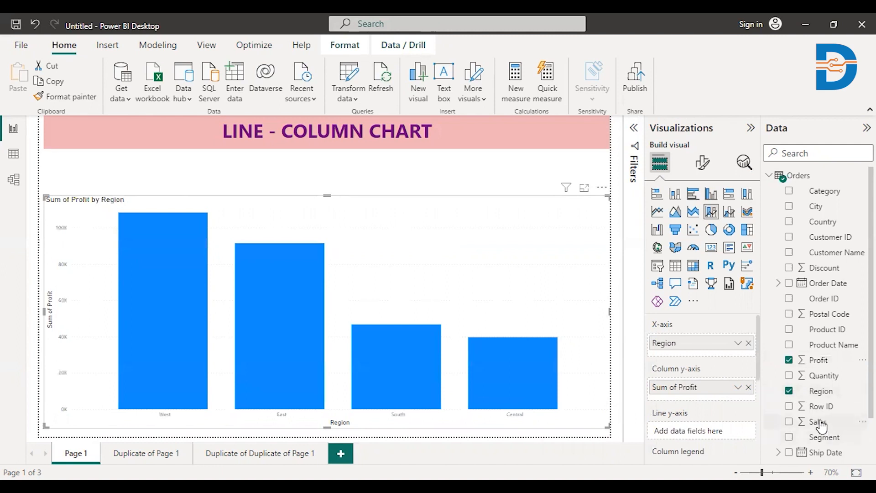
{"action": "mouse_move", "coordinate": [819, 421]}
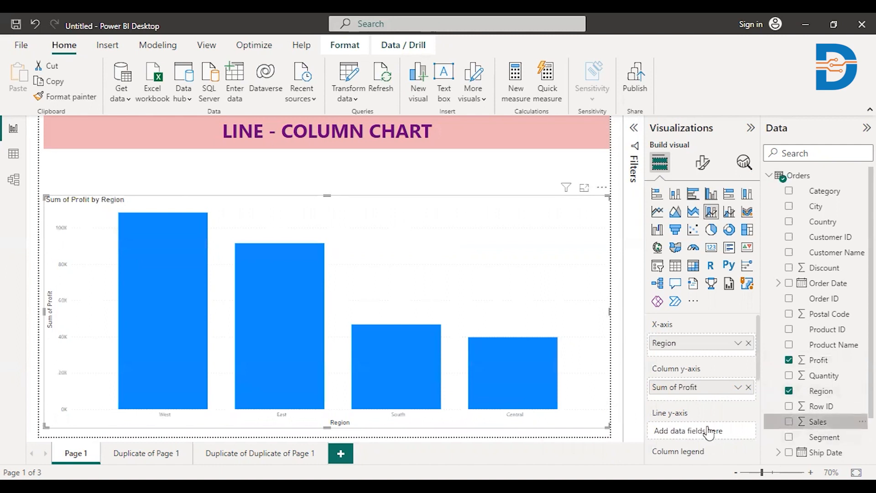
{"action": "left_click", "coordinate": [789, 421]}
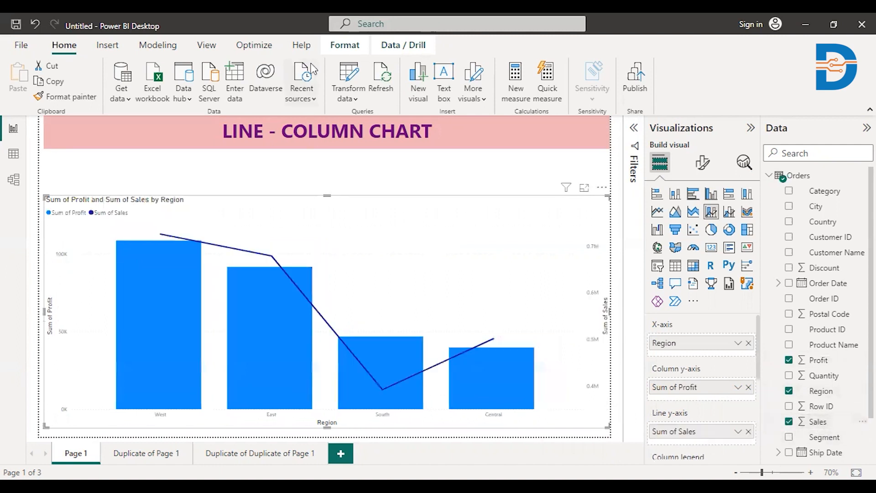
{"action": "mouse_move", "coordinate": [366, 258]}
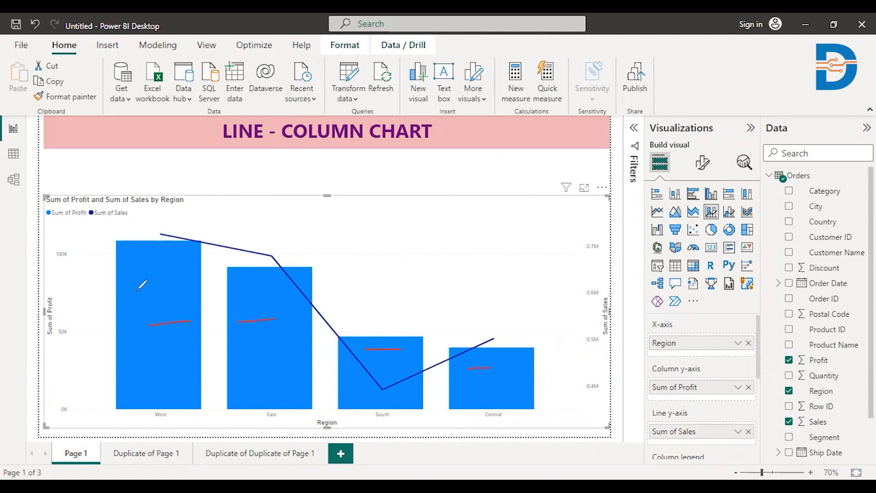
{"action": "mouse_move", "coordinate": [157, 279]}
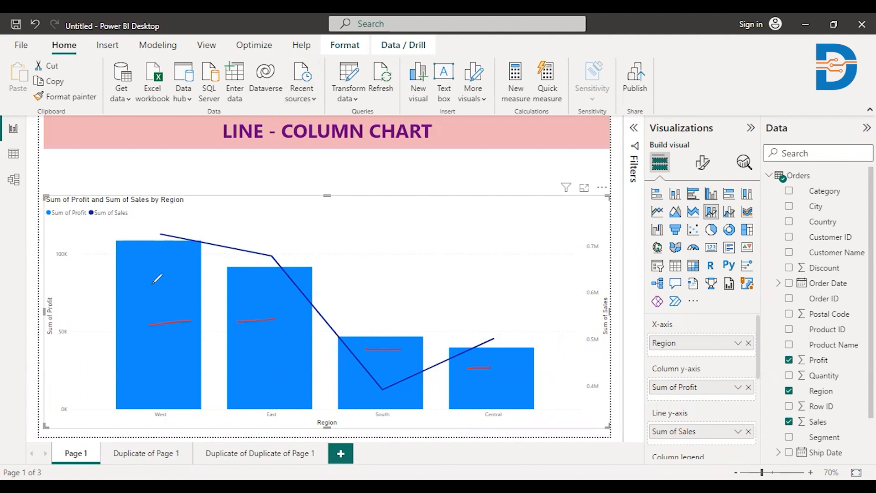
{"action": "mouse_move", "coordinate": [170, 327]}
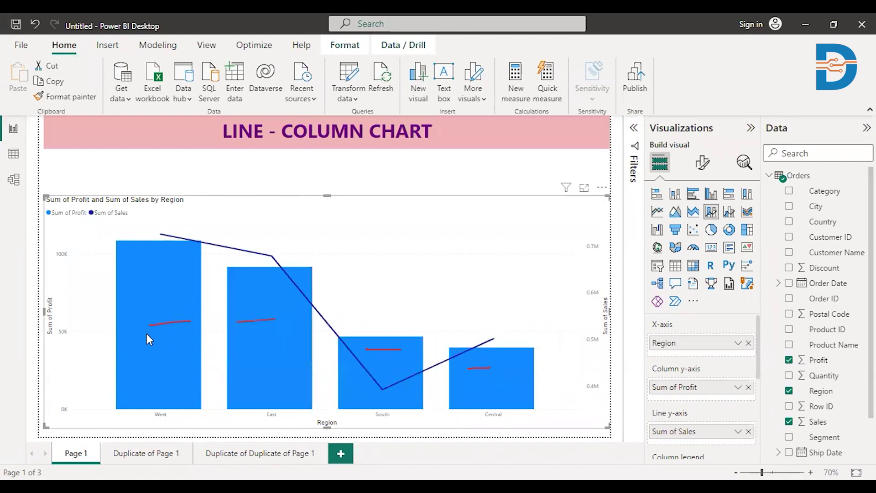
{"action": "mouse_move", "coordinate": [264, 262]}
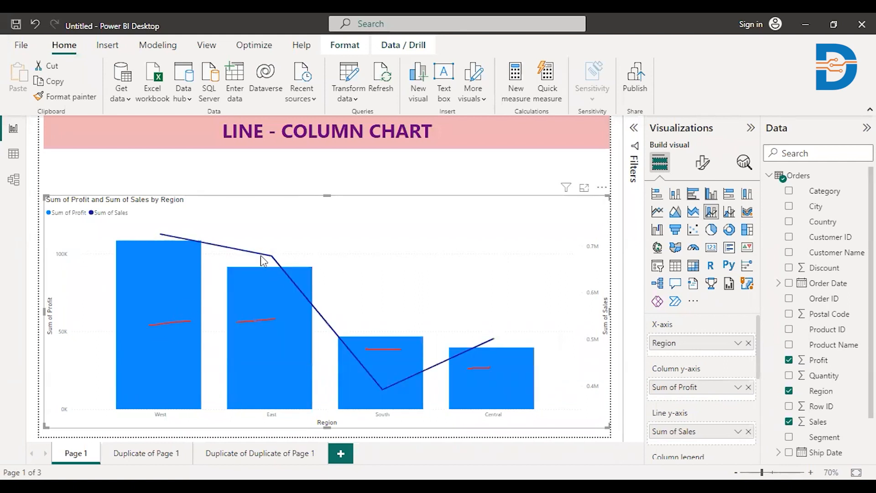
{"action": "mouse_move", "coordinate": [218, 231]}
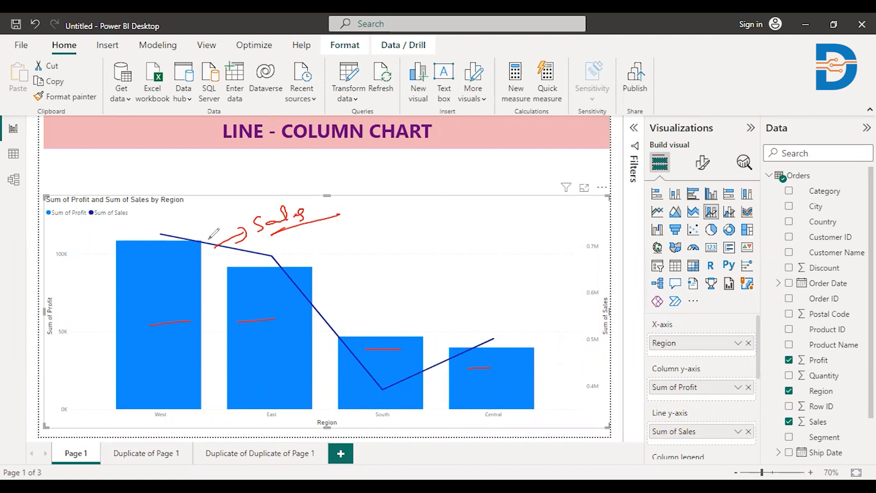
{"action": "mouse_move", "coordinate": [278, 249]}
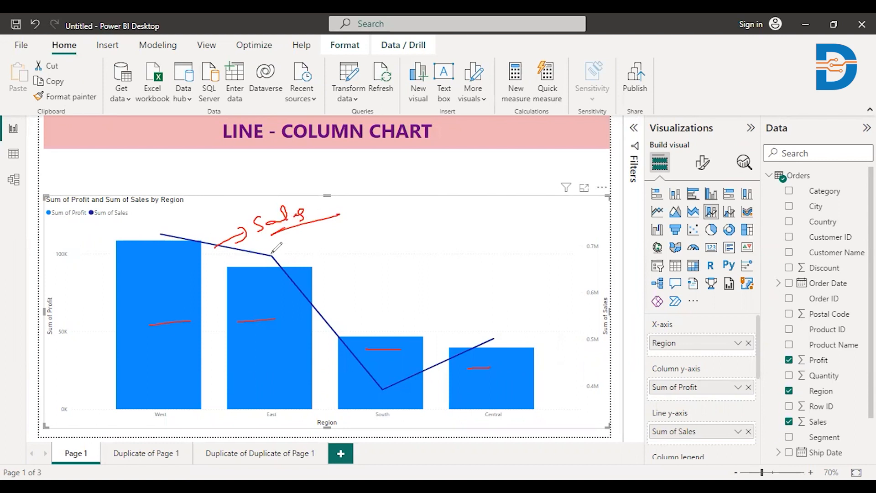
{"action": "mouse_move", "coordinate": [406, 358]}
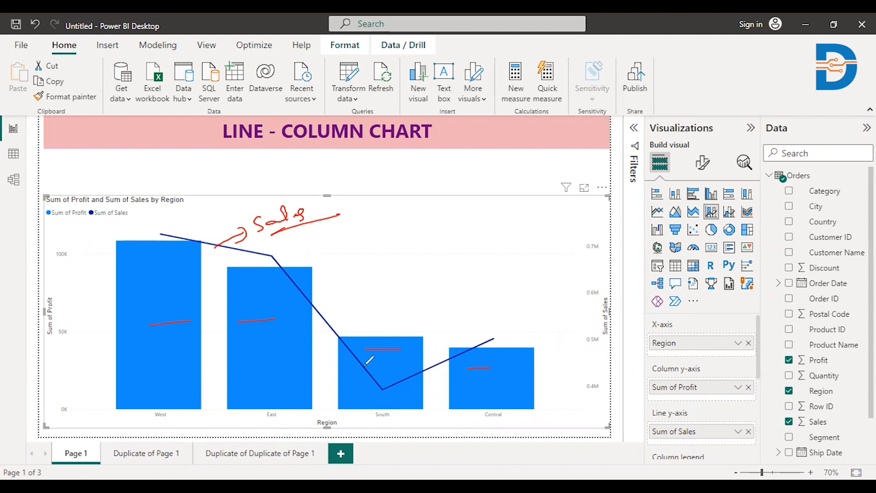
{"action": "mouse_move", "coordinate": [520, 118]}
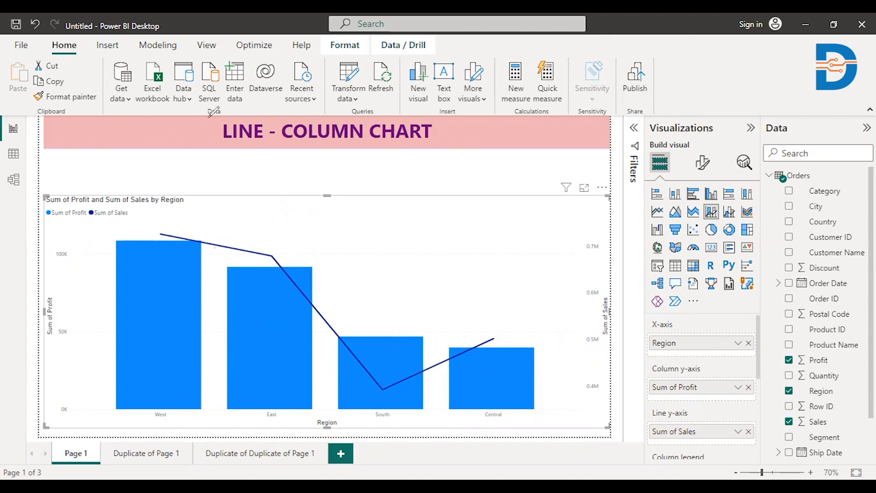
{"action": "mouse_move", "coordinate": [530, 282]}
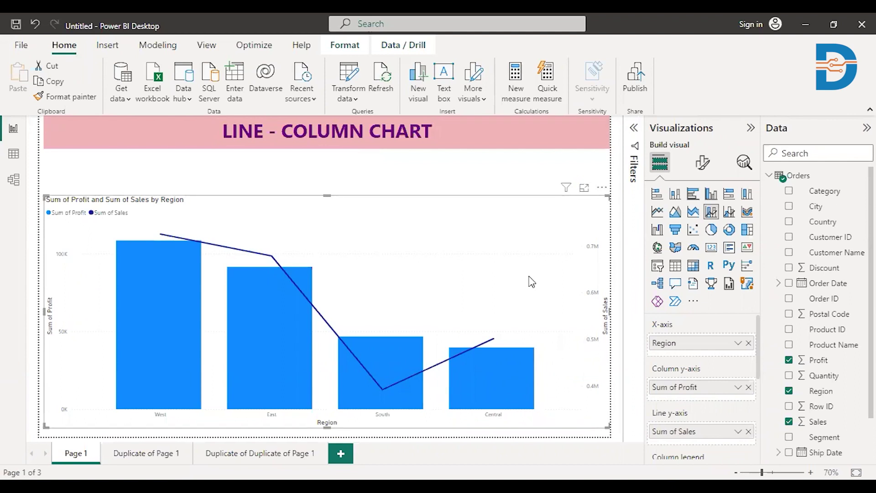
{"action": "mouse_move", "coordinate": [761, 376]}
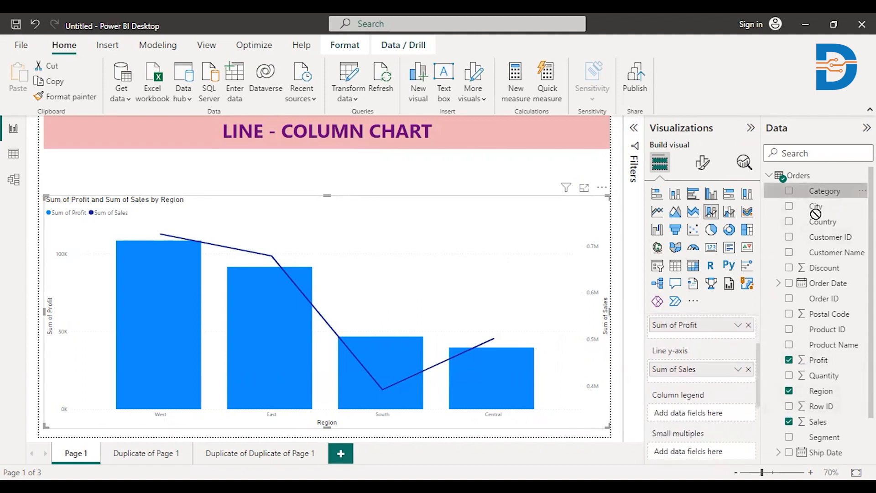
{"action": "left_click", "coordinate": [789, 191]}
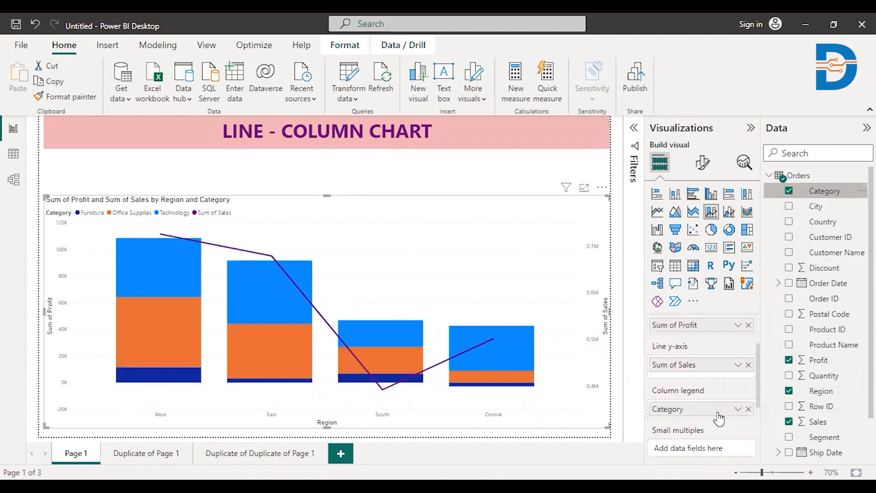
Step: Put Category in the Column legend to stack profit by Furniture, Office Supplies, Technology
{"action": "left_click", "coordinate": [789, 191]}
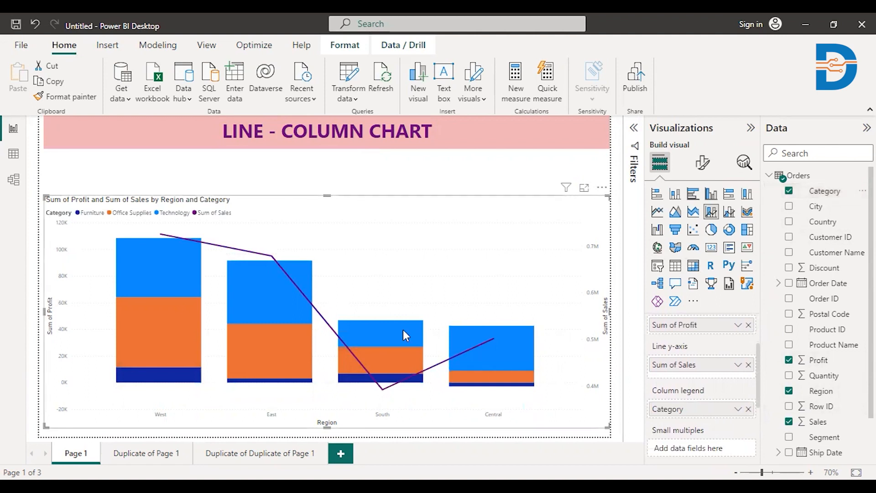
{"action": "mouse_move", "coordinate": [159, 352]}
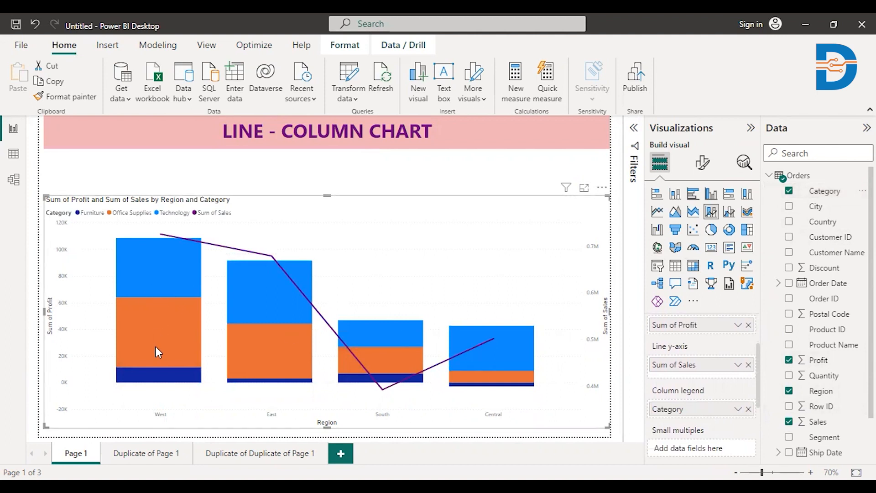
{"action": "mouse_move", "coordinate": [341, 273]}
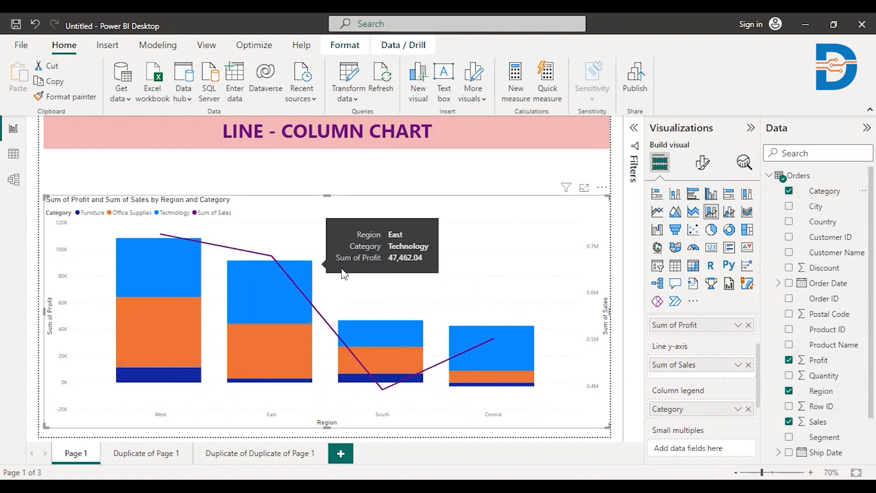
{"action": "mouse_move", "coordinate": [410, 304]}
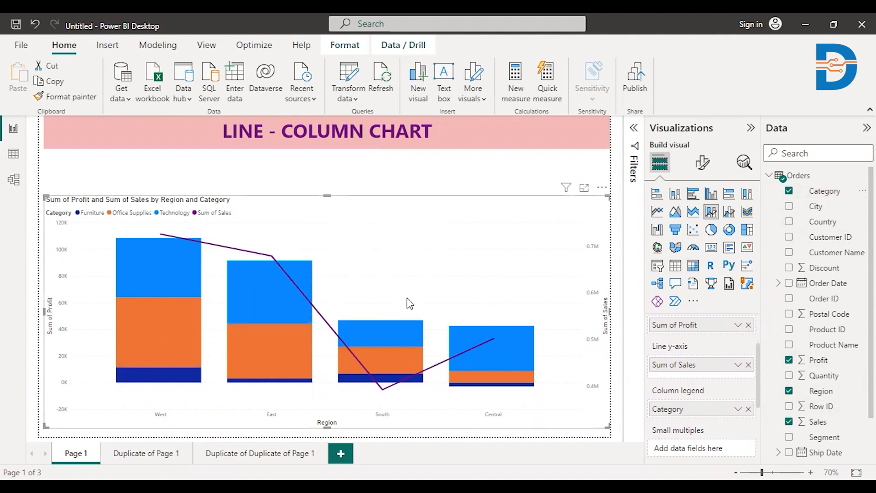
{"action": "mouse_move", "coordinate": [729, 211]}
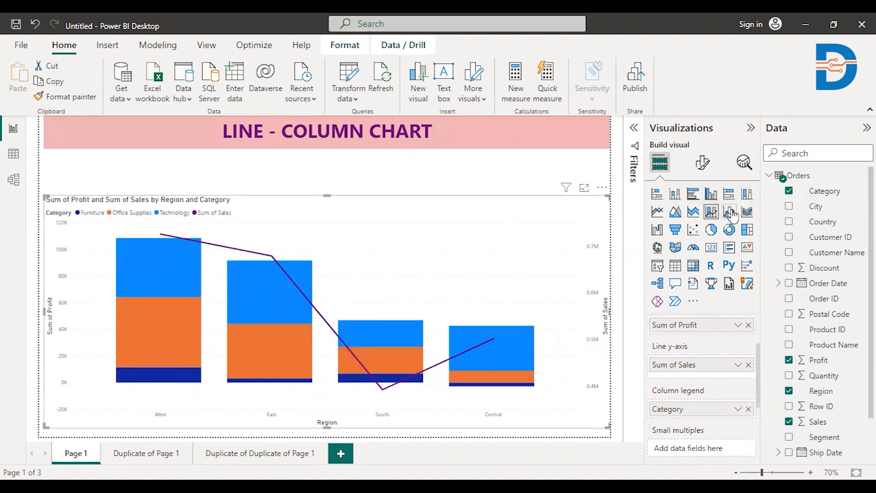
{"action": "mouse_move", "coordinate": [729, 212]}
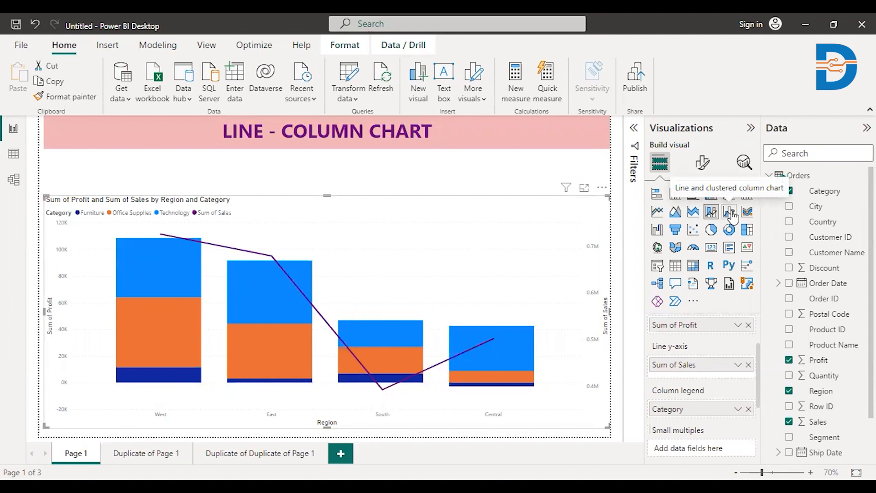
Step: Switch the visual to a line and clustered column chart
{"action": "left_click", "coordinate": [729, 212]}
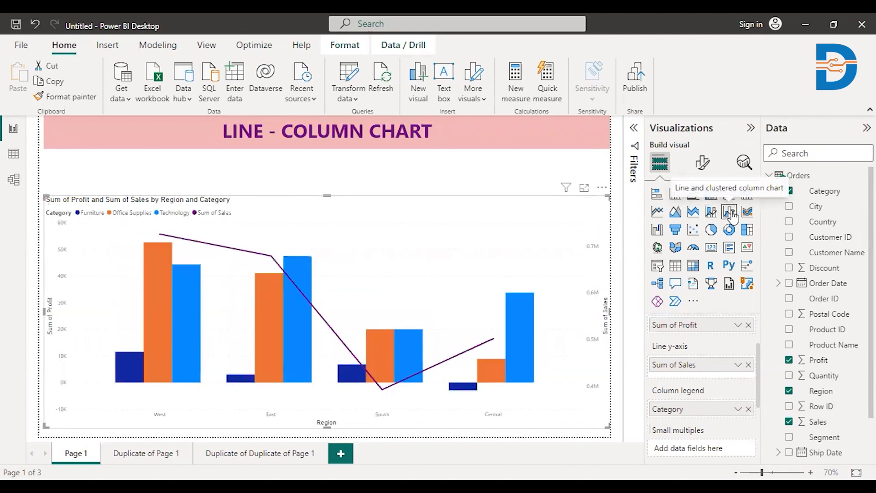
{"action": "mouse_move", "coordinate": [361, 263]}
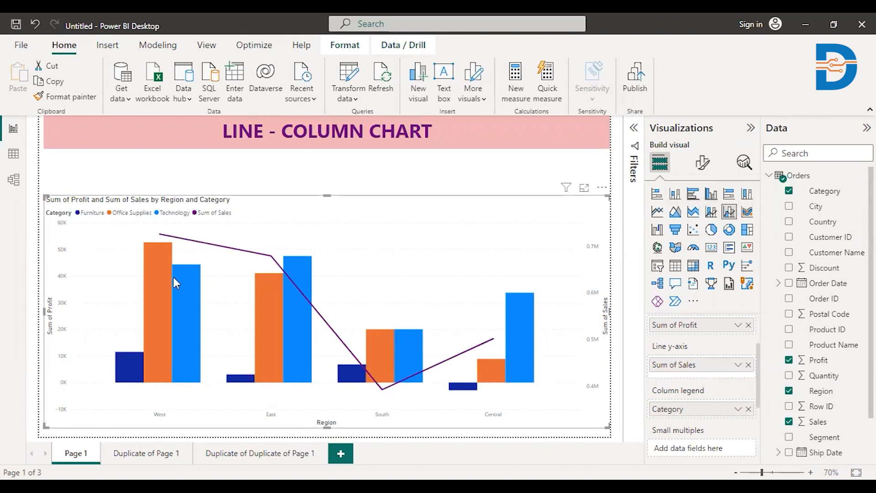
{"action": "mouse_move", "coordinate": [165, 288]}
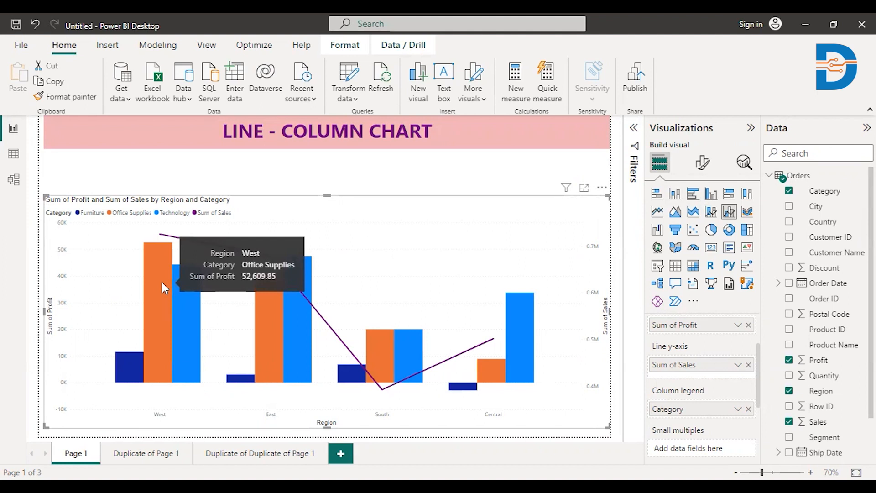
{"action": "mouse_move", "coordinate": [164, 295]}
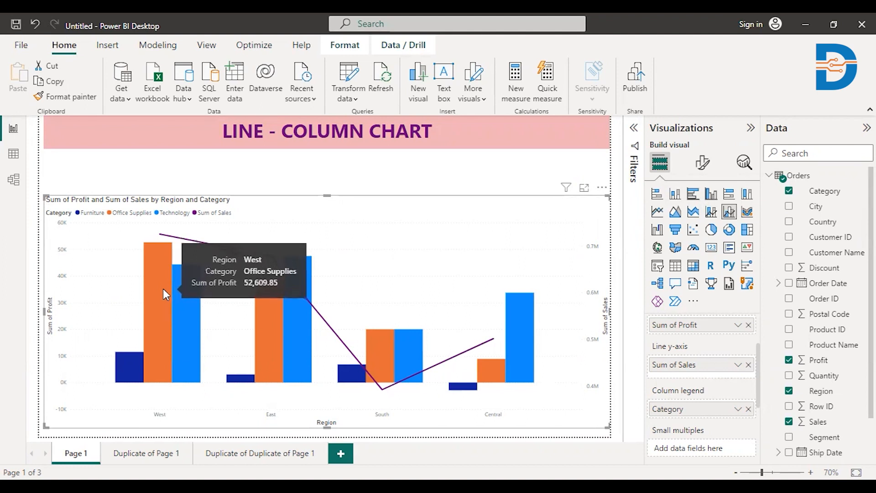
{"action": "mouse_move", "coordinate": [279, 343]}
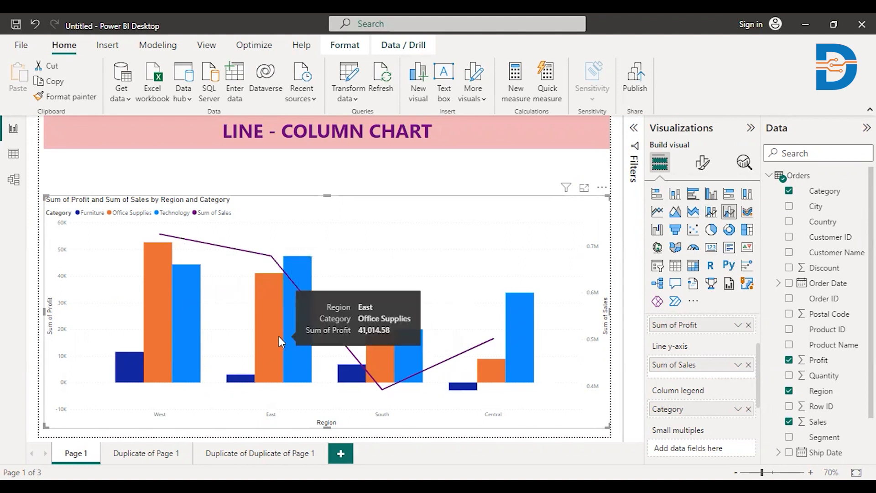
{"action": "mouse_move", "coordinate": [302, 329]}
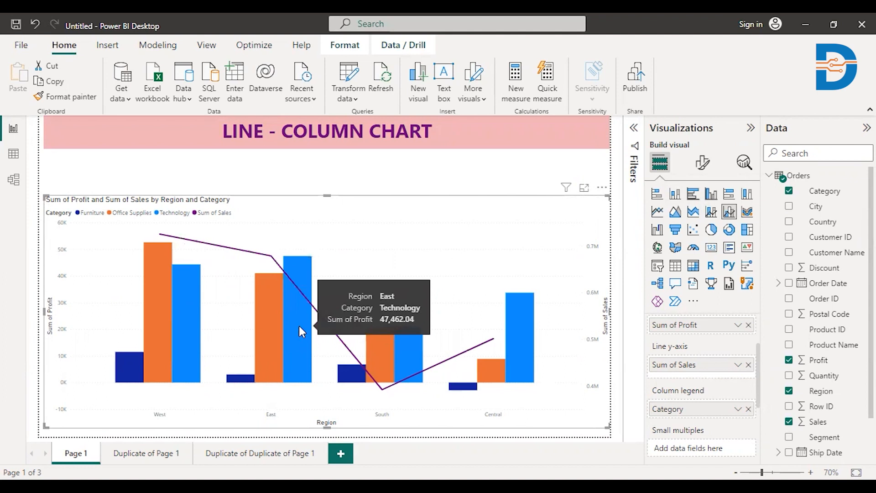
{"action": "mouse_move", "coordinate": [162, 241]}
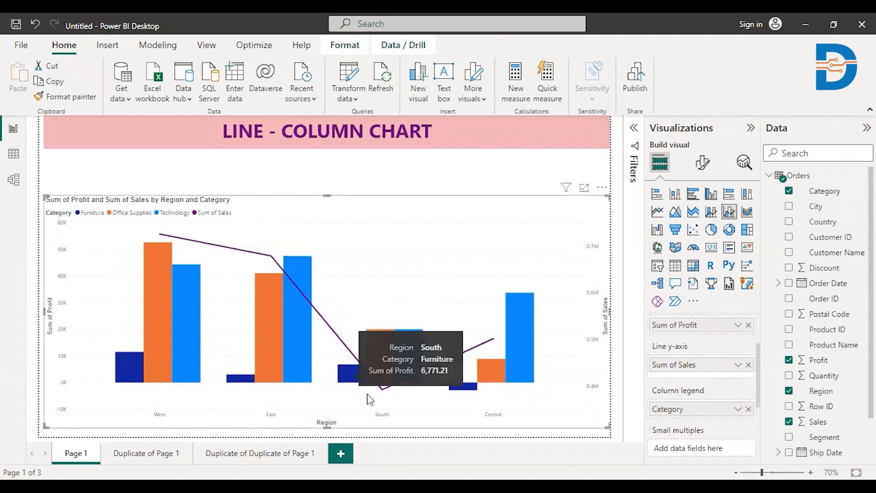
{"action": "mouse_move", "coordinate": [385, 391]}
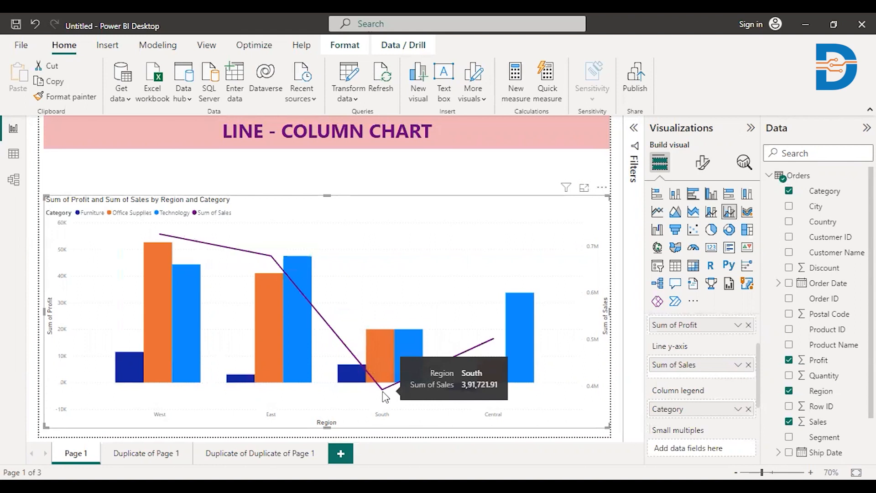
{"action": "mouse_move", "coordinate": [423, 159]}
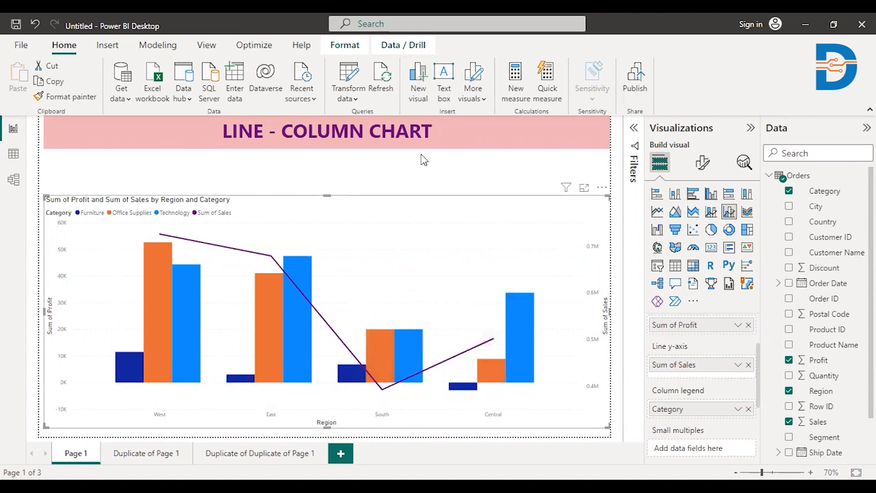